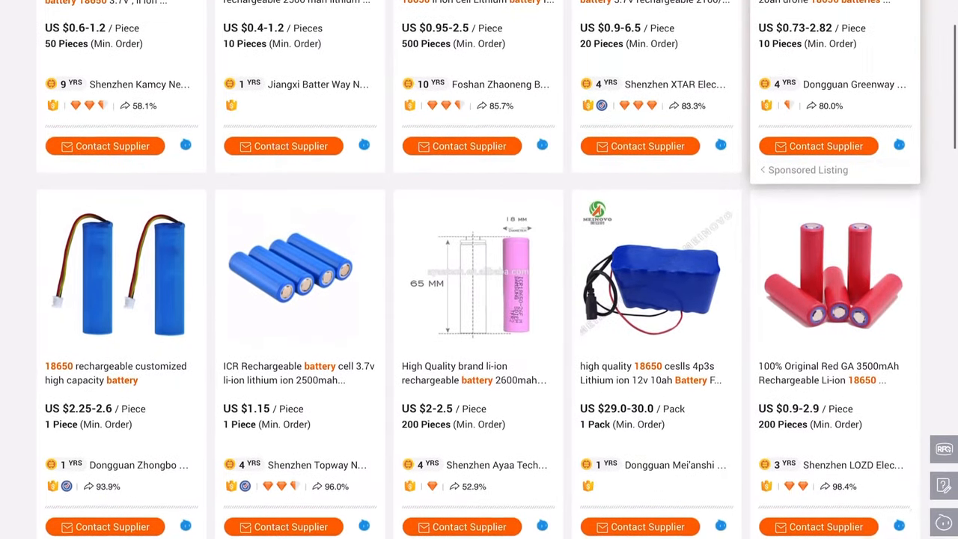
- Scroll through the NCR18650G capacity and maximum current lines, then return to the Alibaba 18650 cell listings
scroll("down", 3)
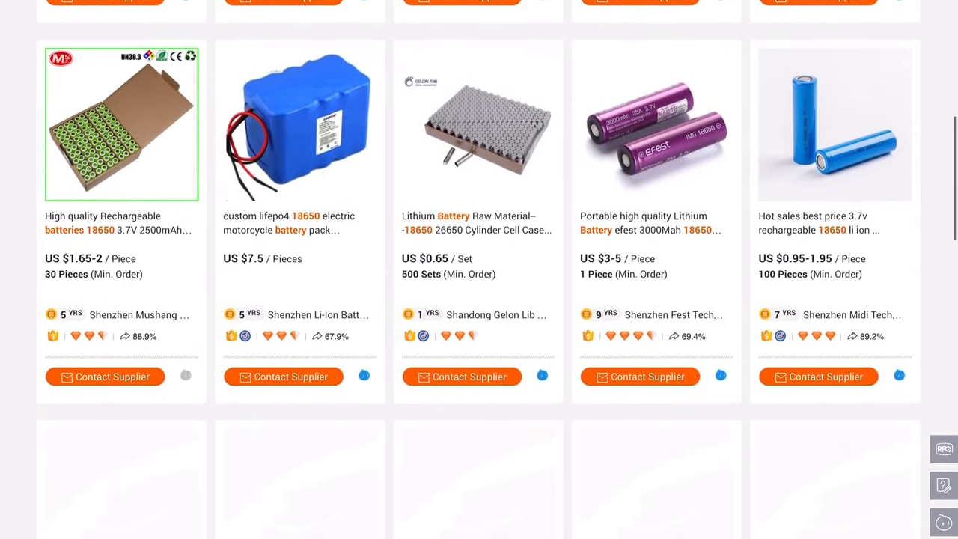
scroll("down", 3)
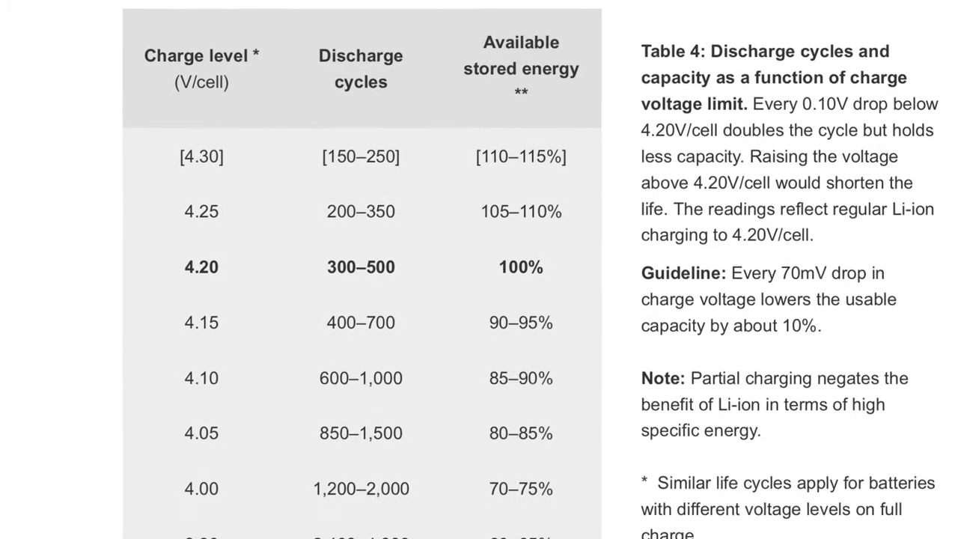
scroll("down", 3)
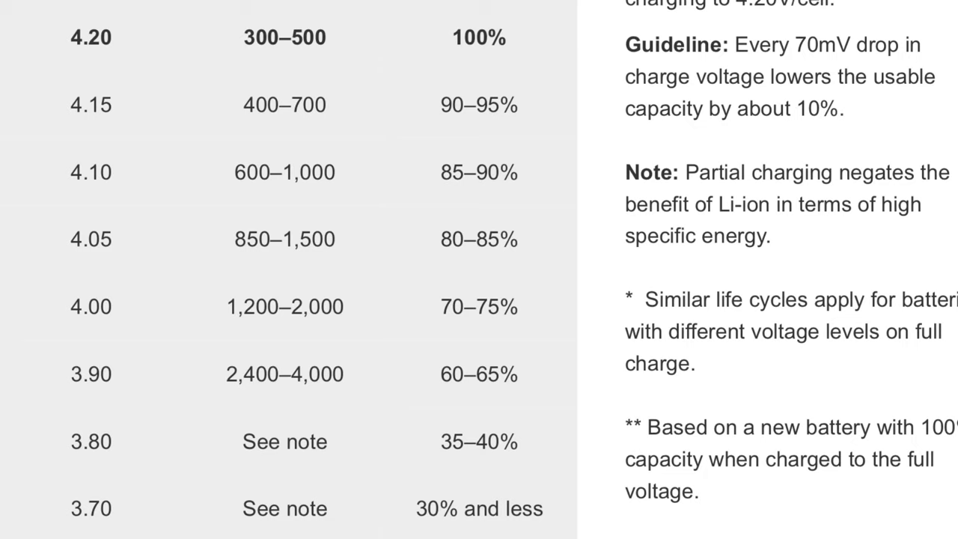
scroll("up", 3)
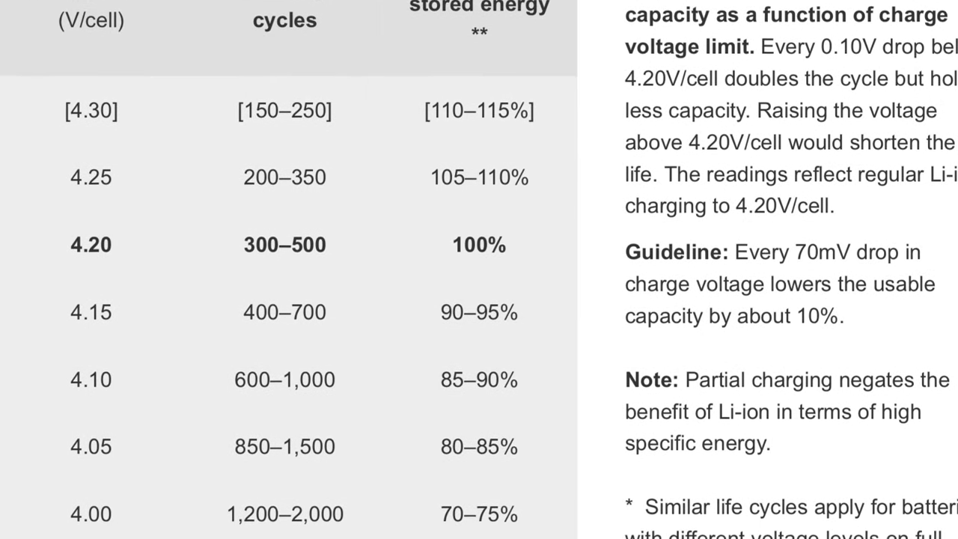
scroll("down", 3)
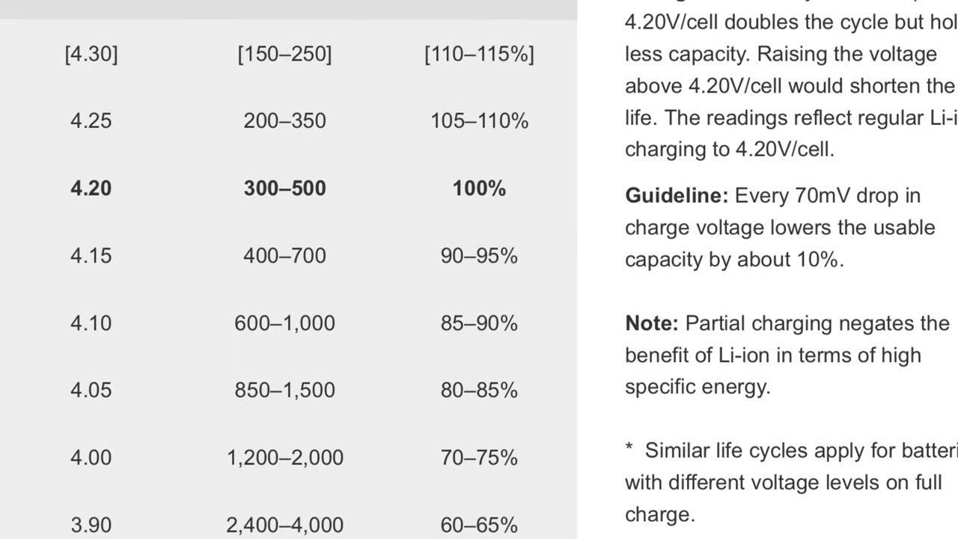
scroll("down", 3)
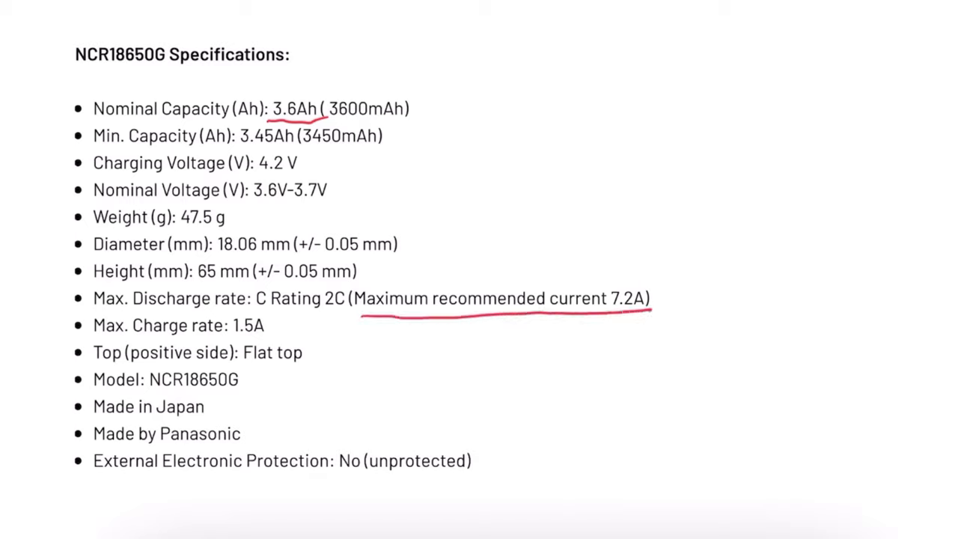
left_click_drag(232, 337, 264, 337)
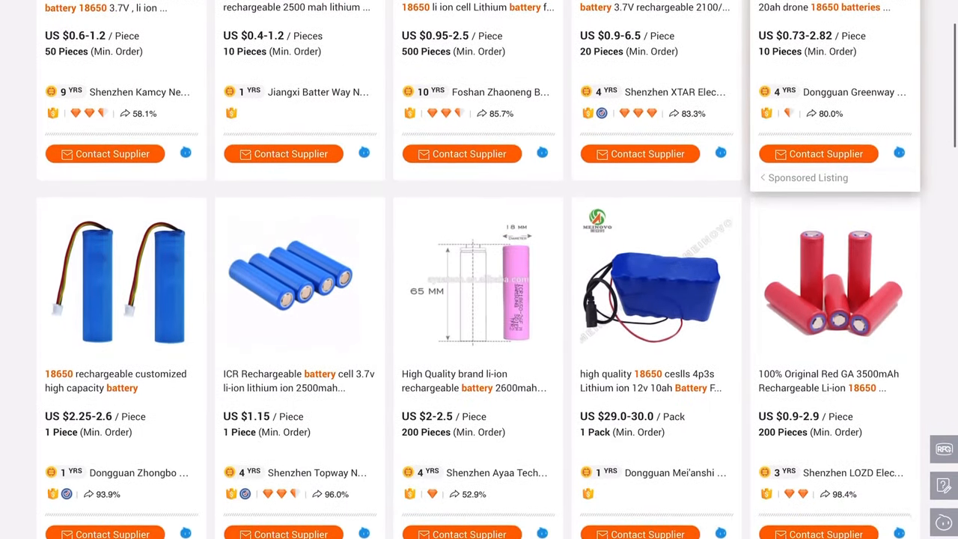
- Scroll down the Alibaba 18650 results and bring up the IMR Batteries Sony | Murata VTC5 2600mAh 20A page at $3.99
scroll("down", 3)
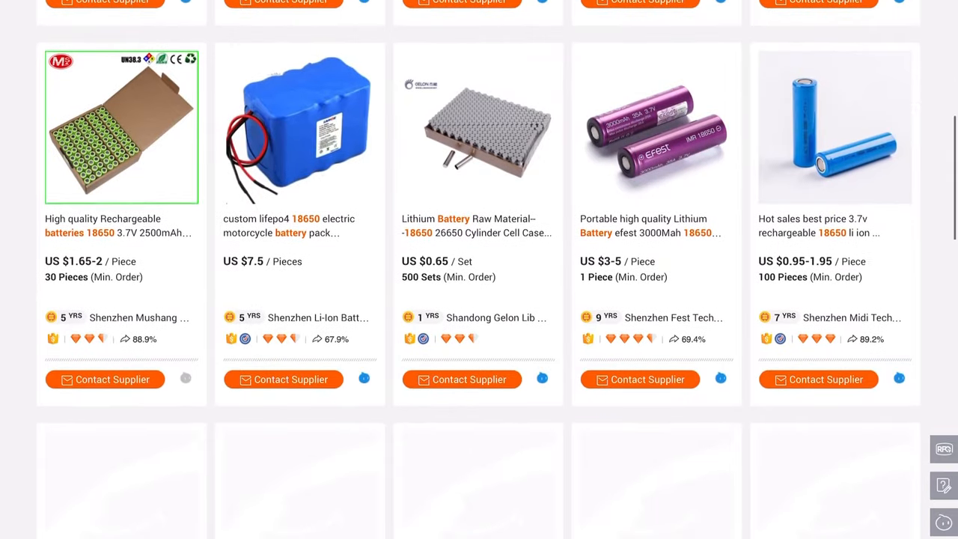
scroll("down", 3)
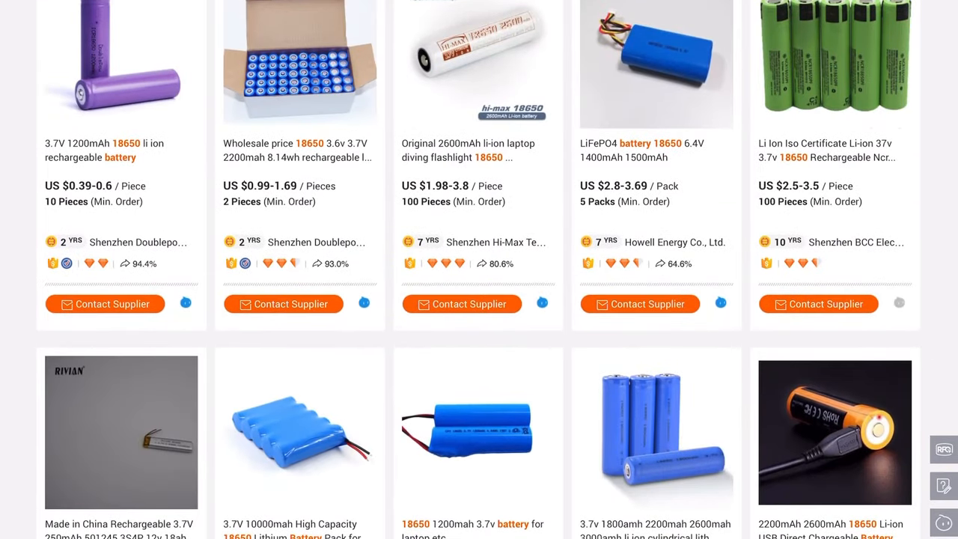
scroll("down", 3)
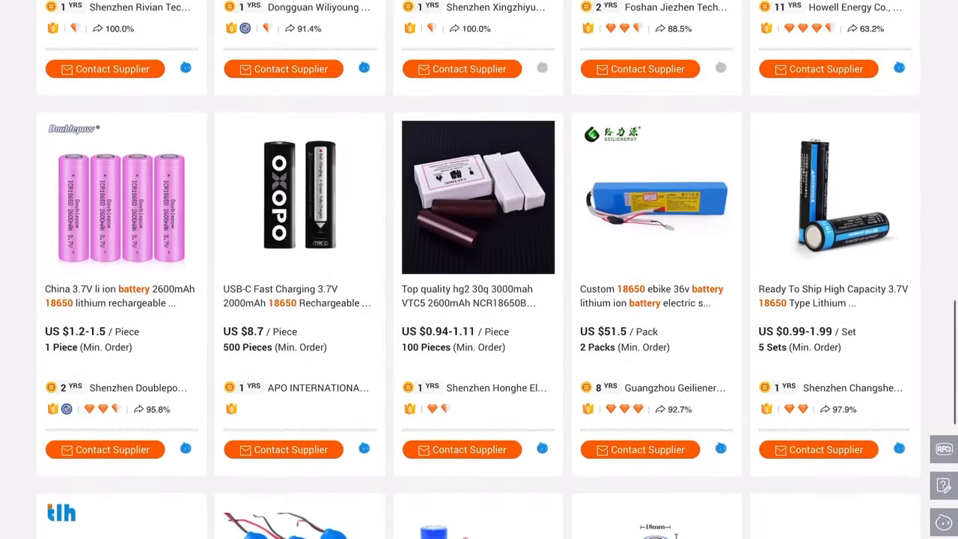
scroll("down", 3)
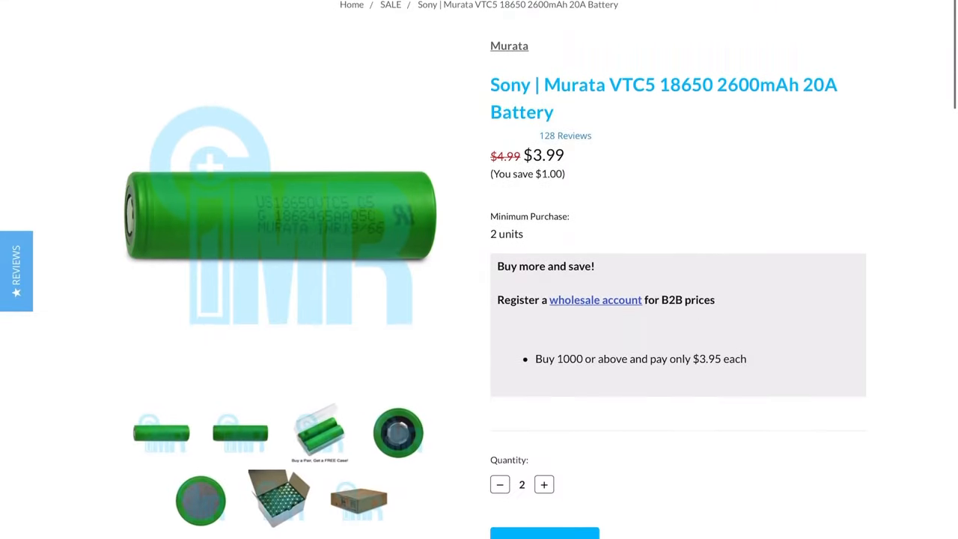
scroll("down", 3)
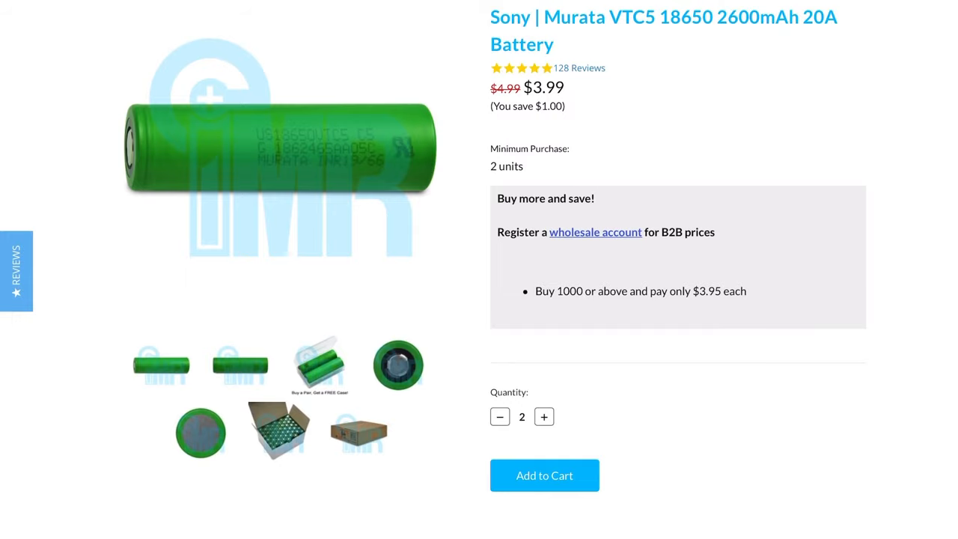
scroll("down", 3)
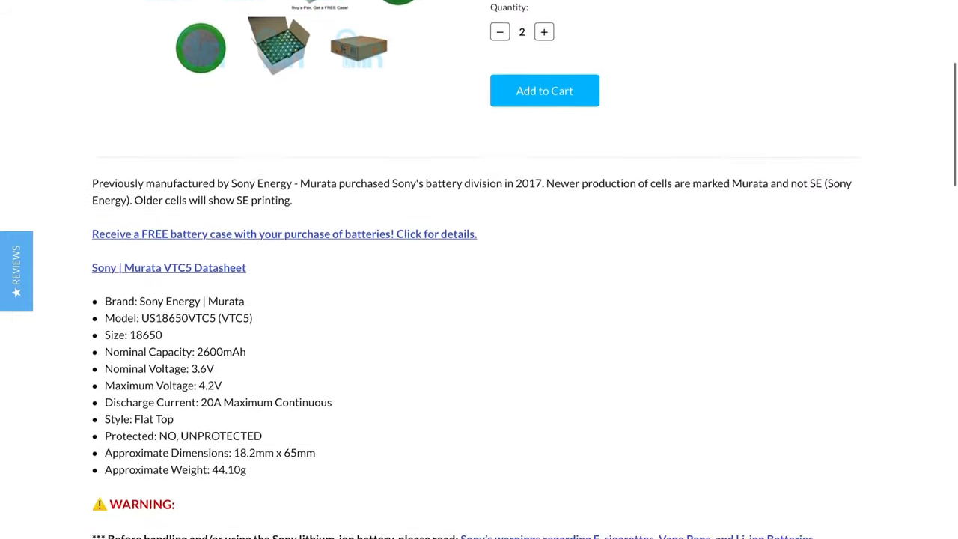
scroll("down", 3)
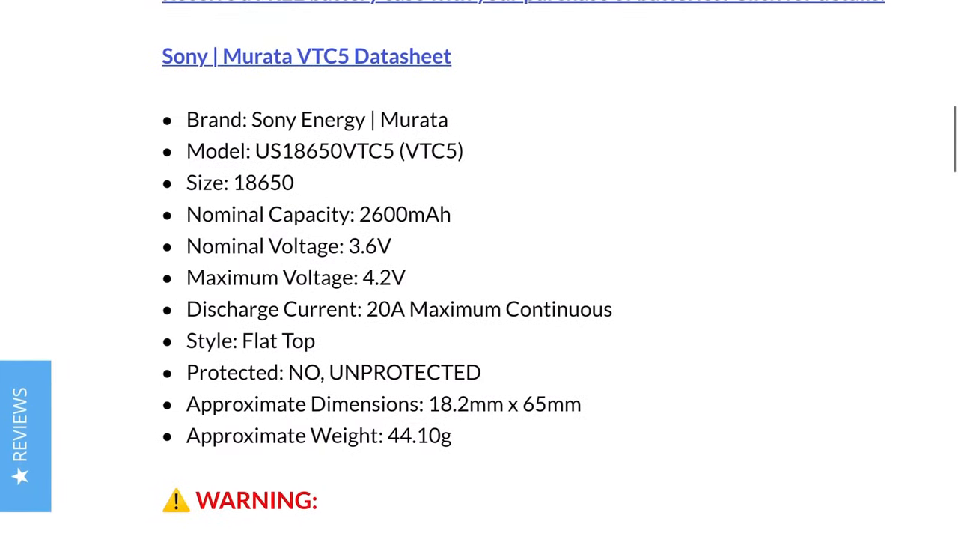
scroll("up", 3)
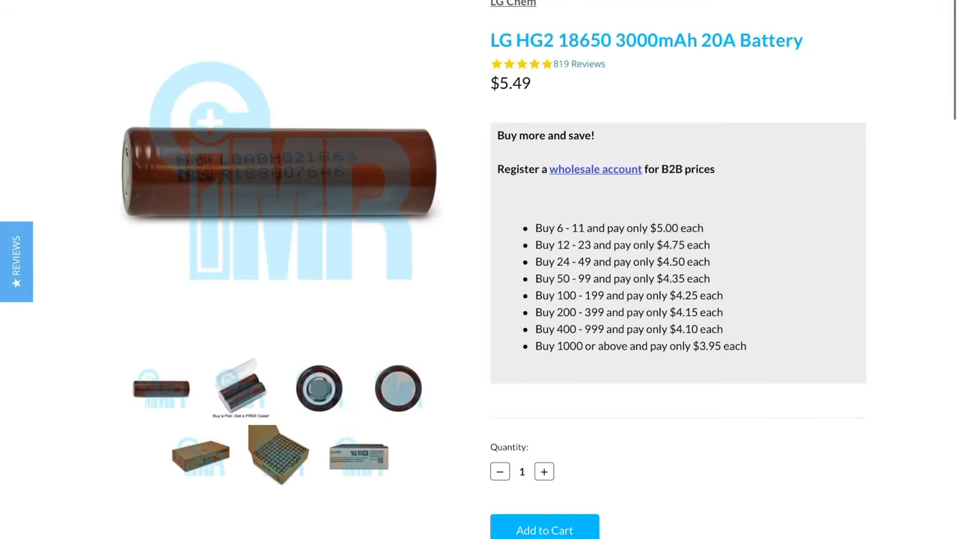
scroll("down", 3)
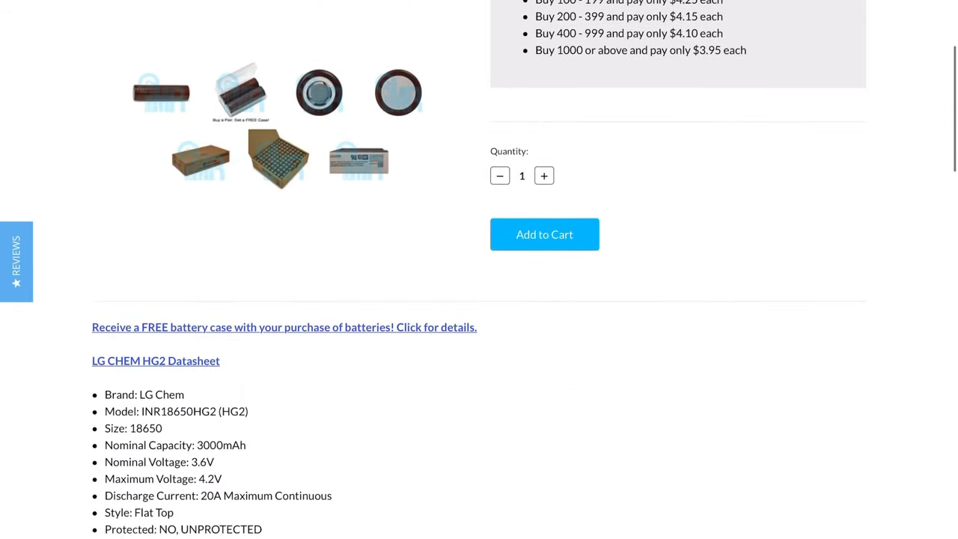
scroll("down", 3)
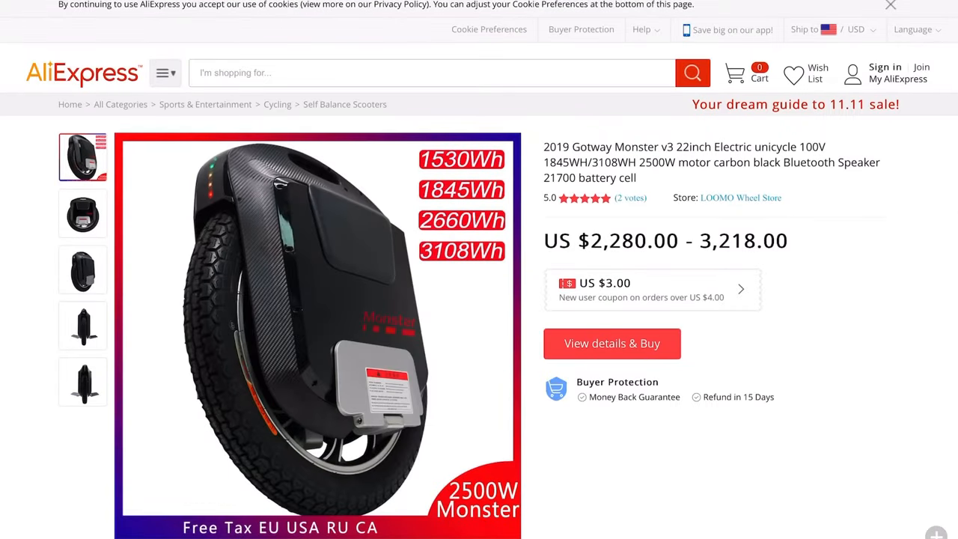
- Scroll the Gotway Monster v3 AliExpress listing down to its product description and battery specification table
scroll("down", 3)
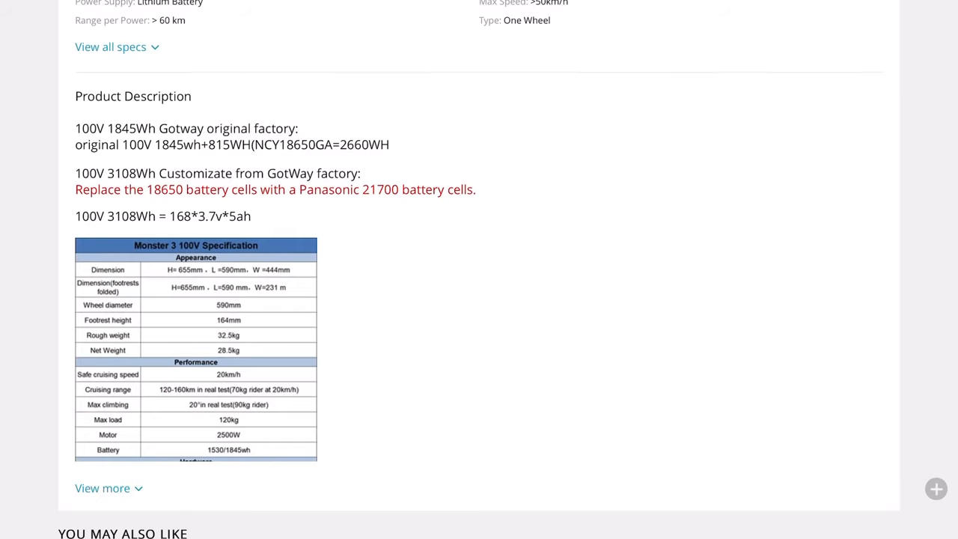
double_click(293, 143)
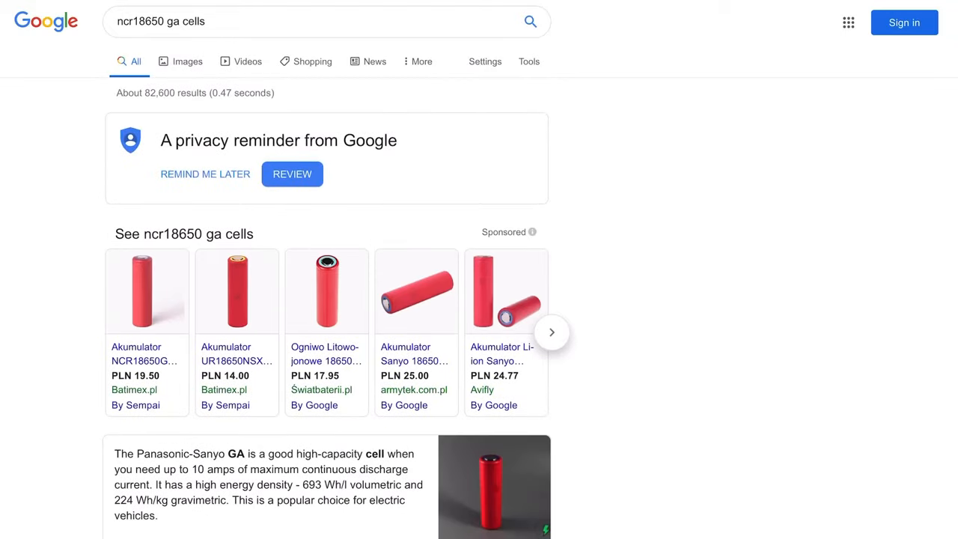
- Scroll the Google results for "ncr18650 ga cells" past the sponsored listings to the Panasonic-Sanyo GA summary
scroll("down", 3)
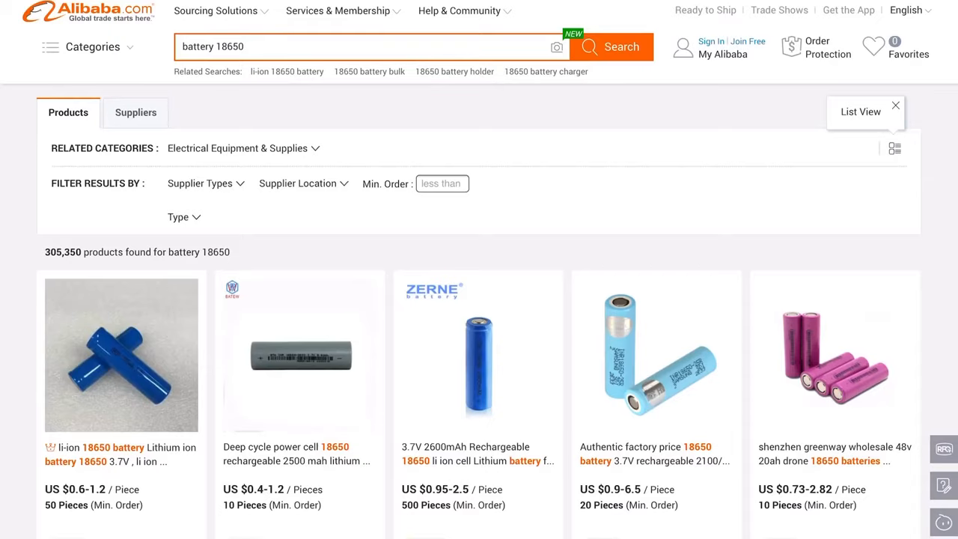
- Scroll through the Alibaba battery 18650 per-piece prices, then down the Sony Murata VTC5 page to its datasheet and specifications
scroll("down", 3)
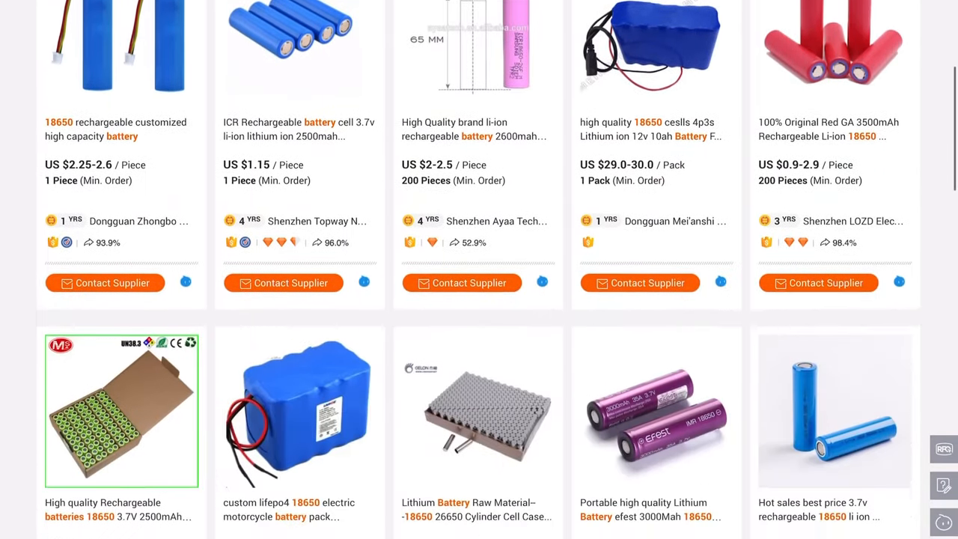
scroll("down", 3)
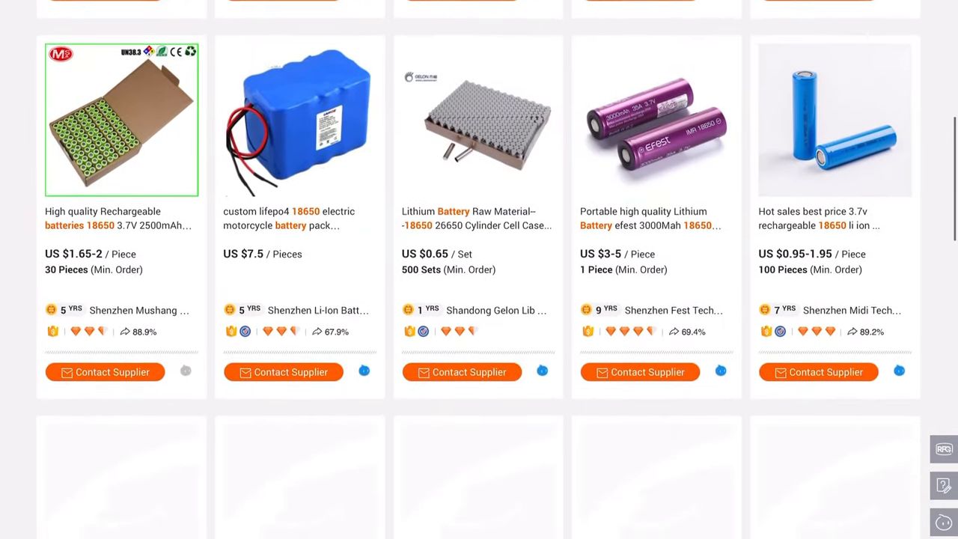
scroll("down", 3)
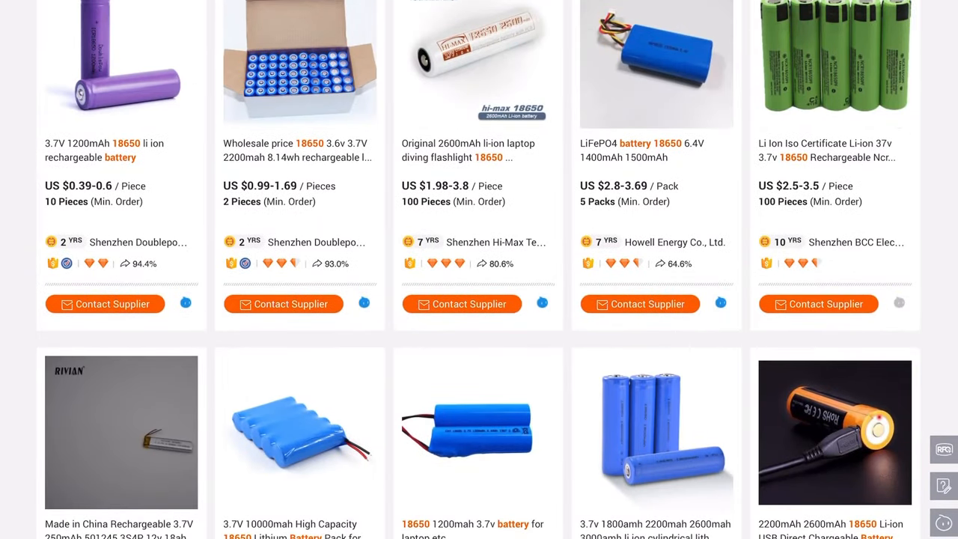
scroll("down", 3)
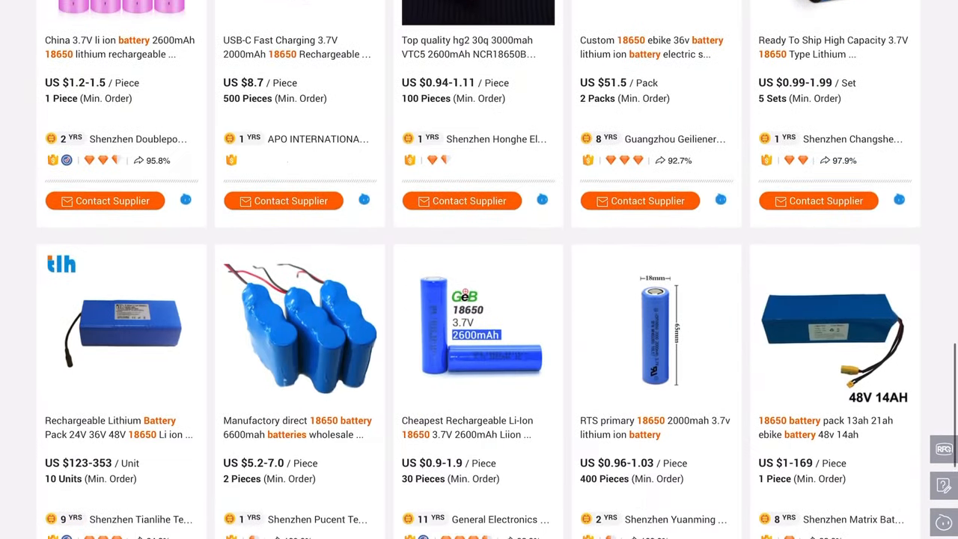
scroll("down", 3)
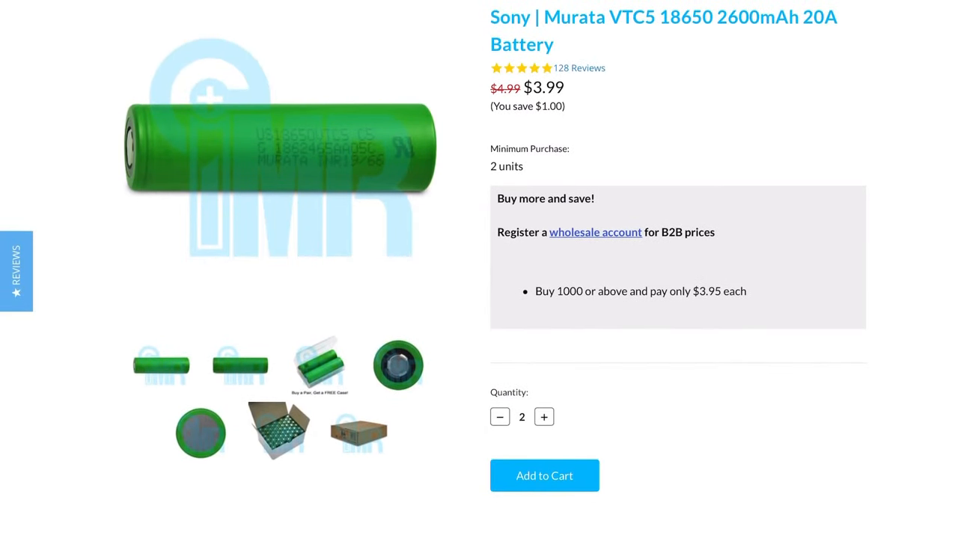
scroll("down", 3)
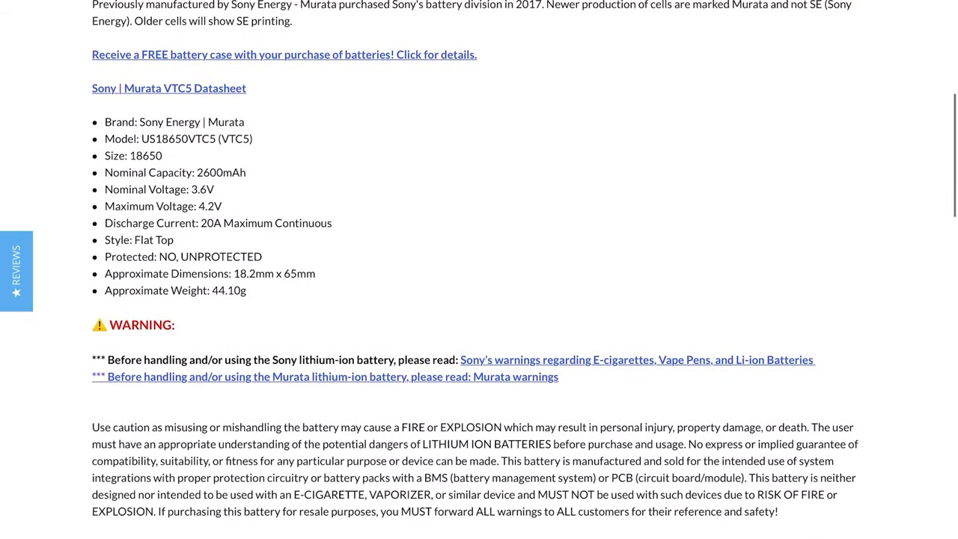